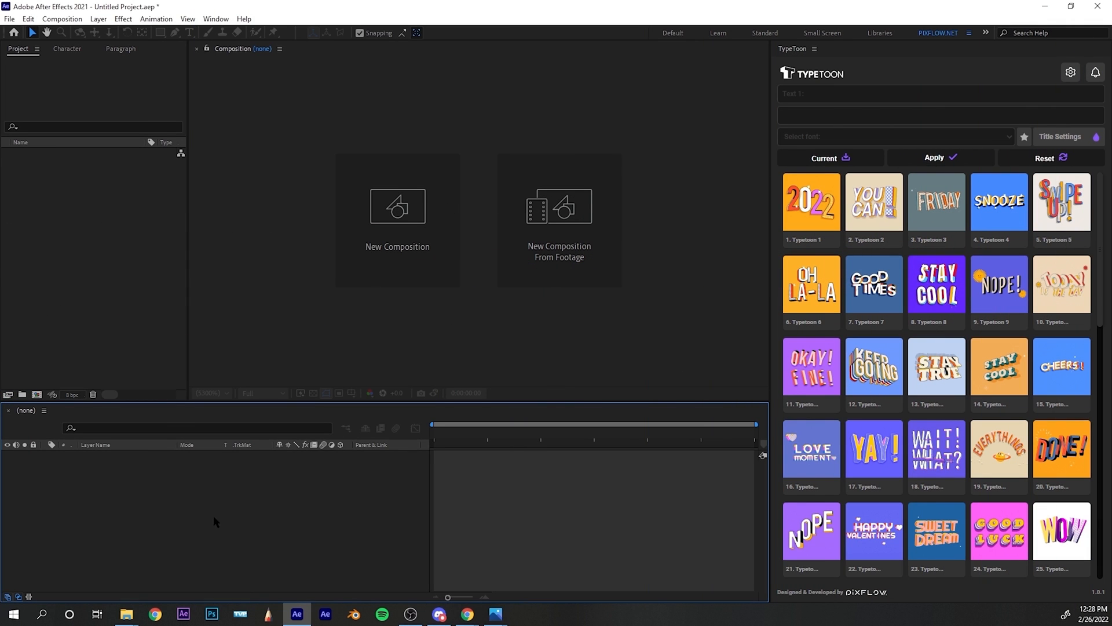
mouse_move(843, 89)
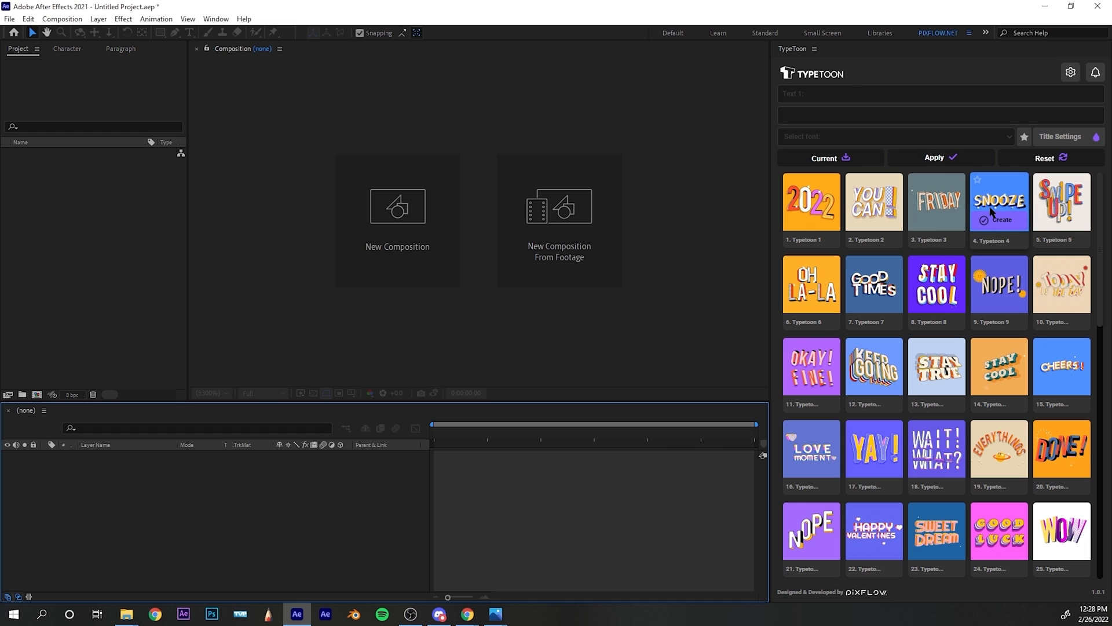
mouse_move(936, 206)
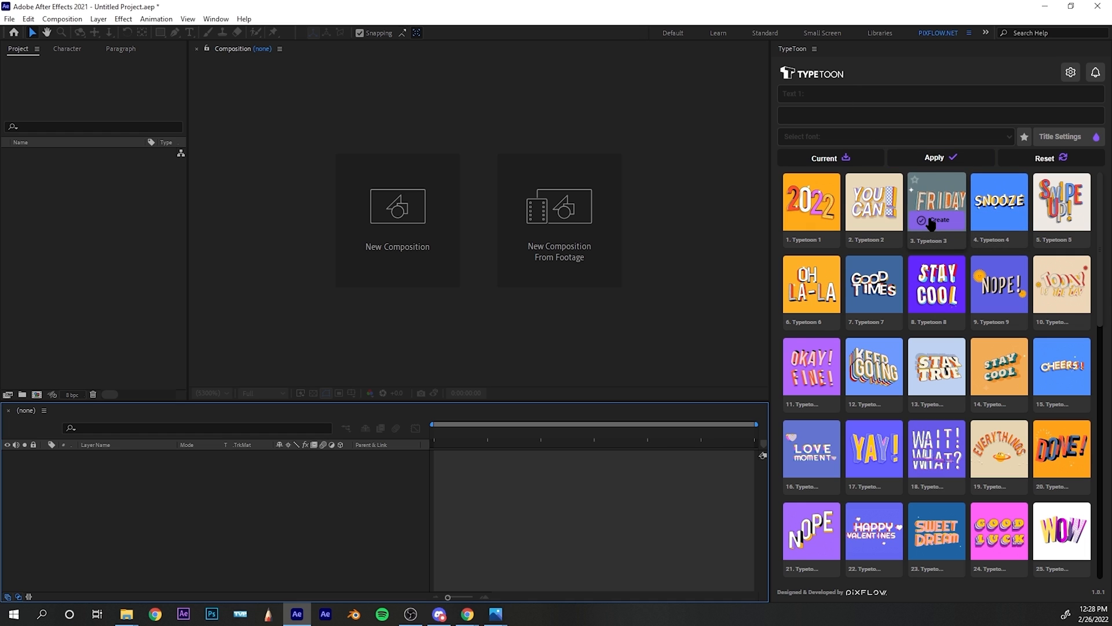
mouse_move(875, 205)
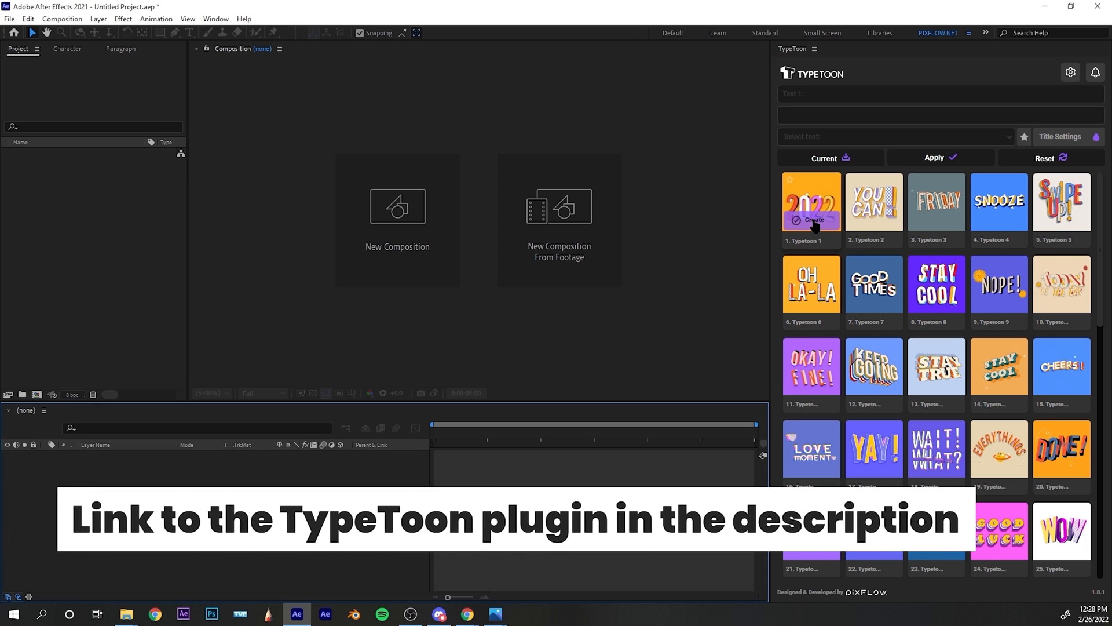
mouse_move(873, 289)
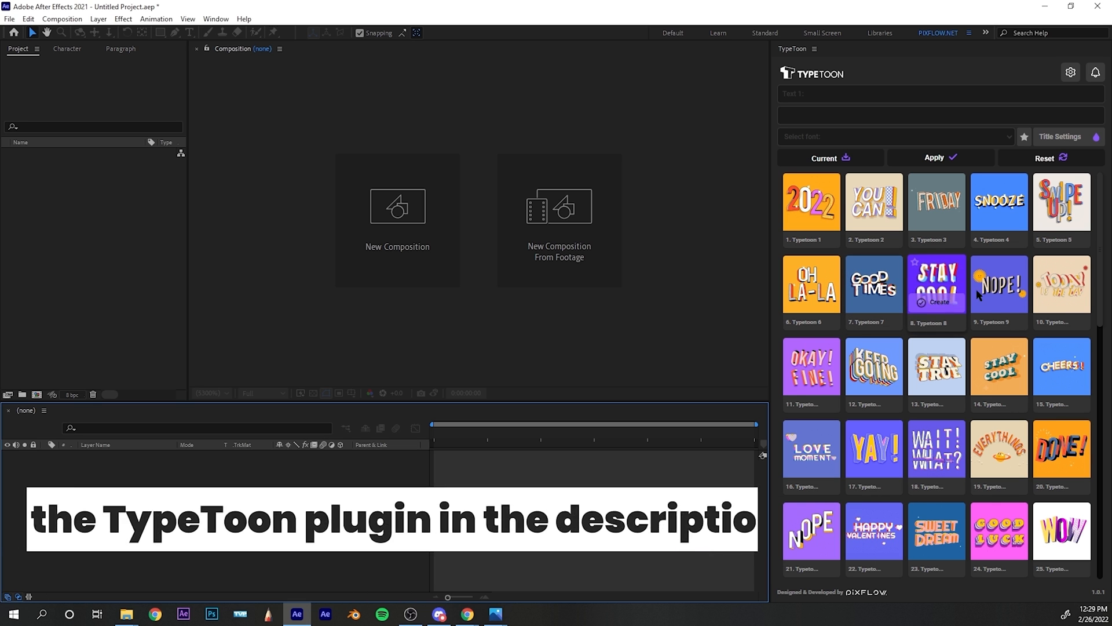
Step: Scroll through the TypeToon preset grid to find the GREAT! preset (Typetoon 40)
scroll(down, 3)
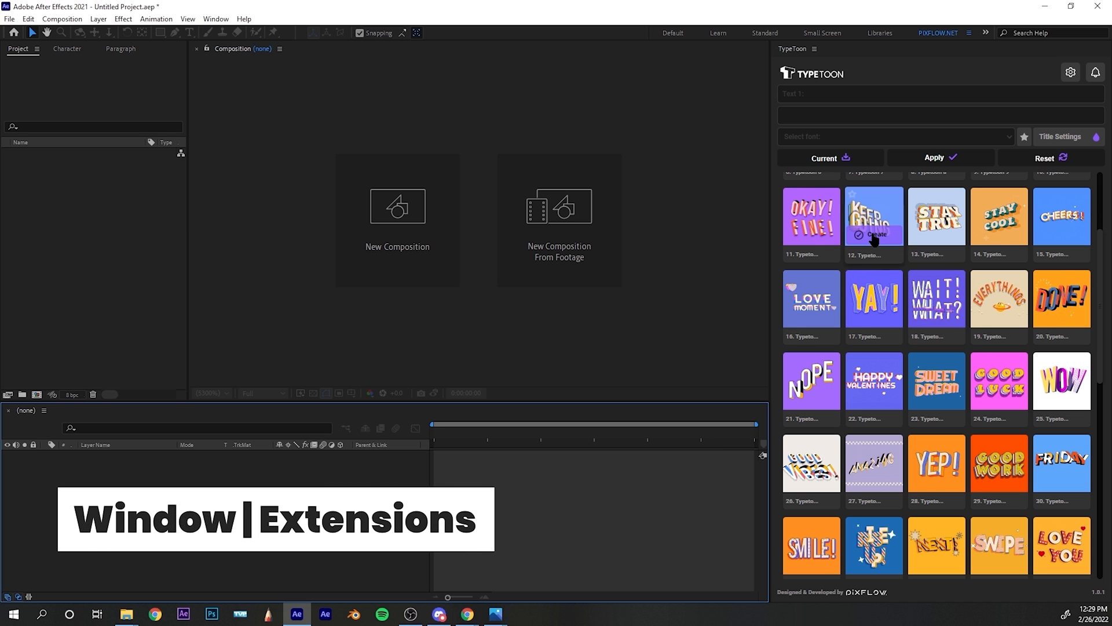
scroll(down, 3)
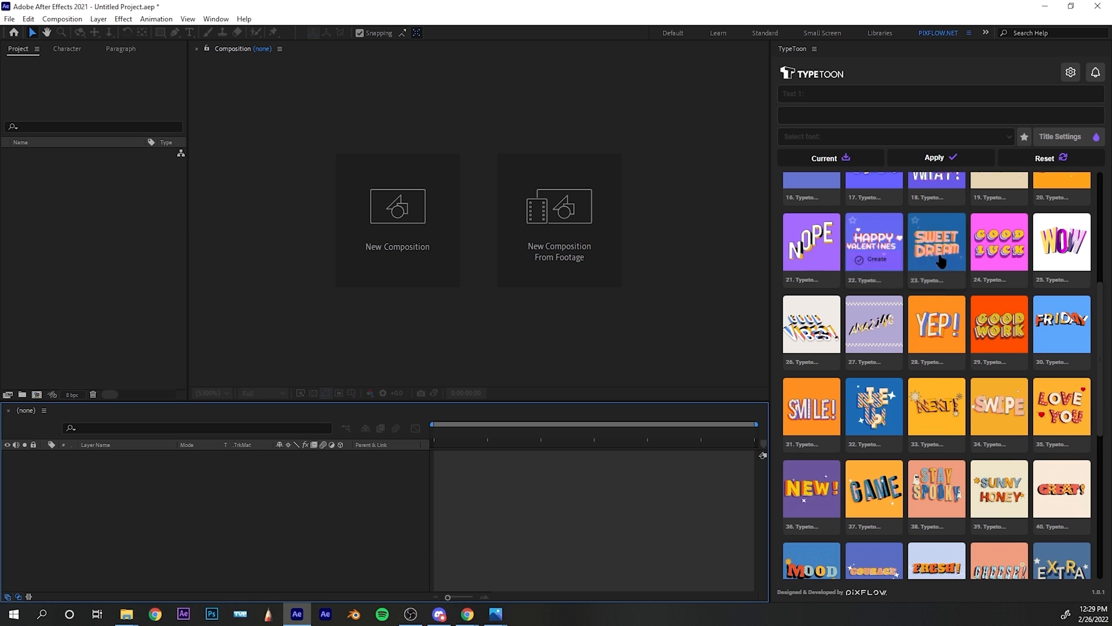
scroll(down, 3)
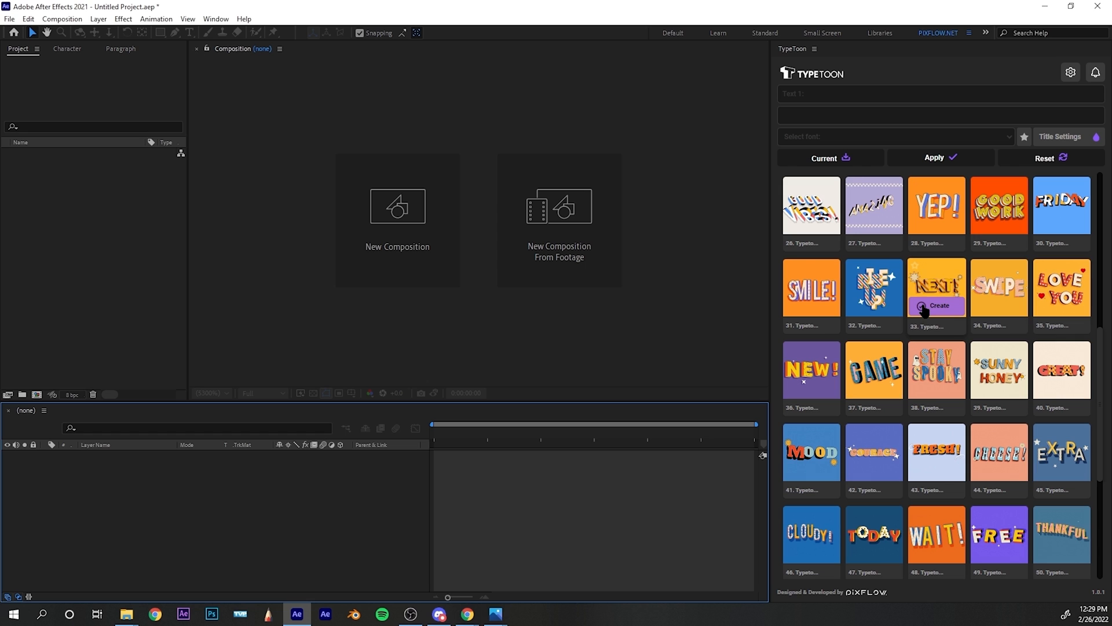
scroll(down, 3)
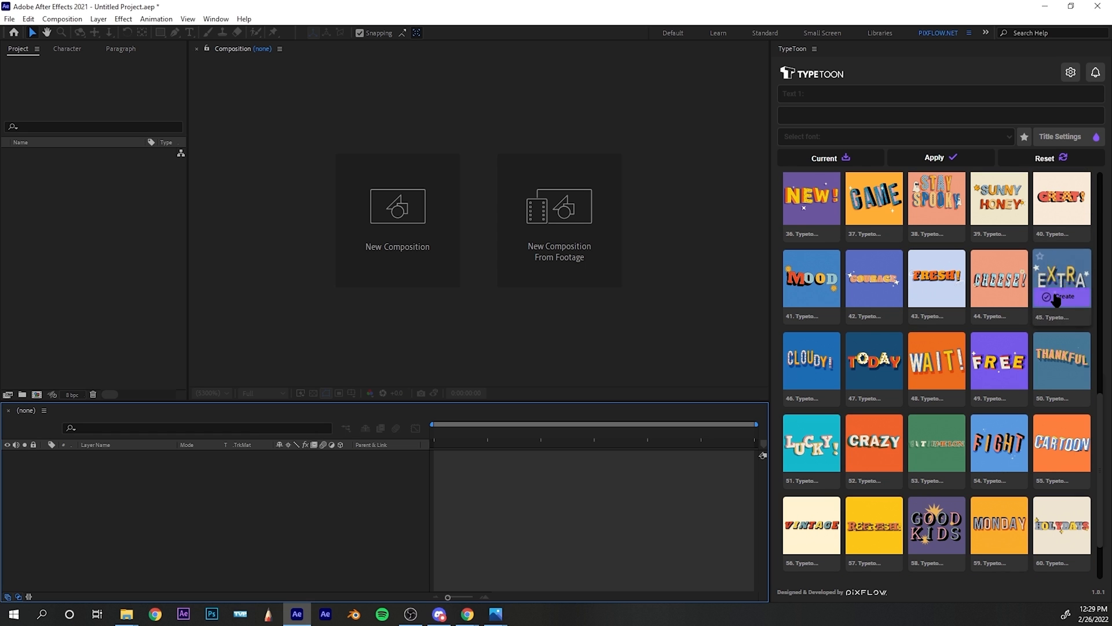
scroll(down, 3)
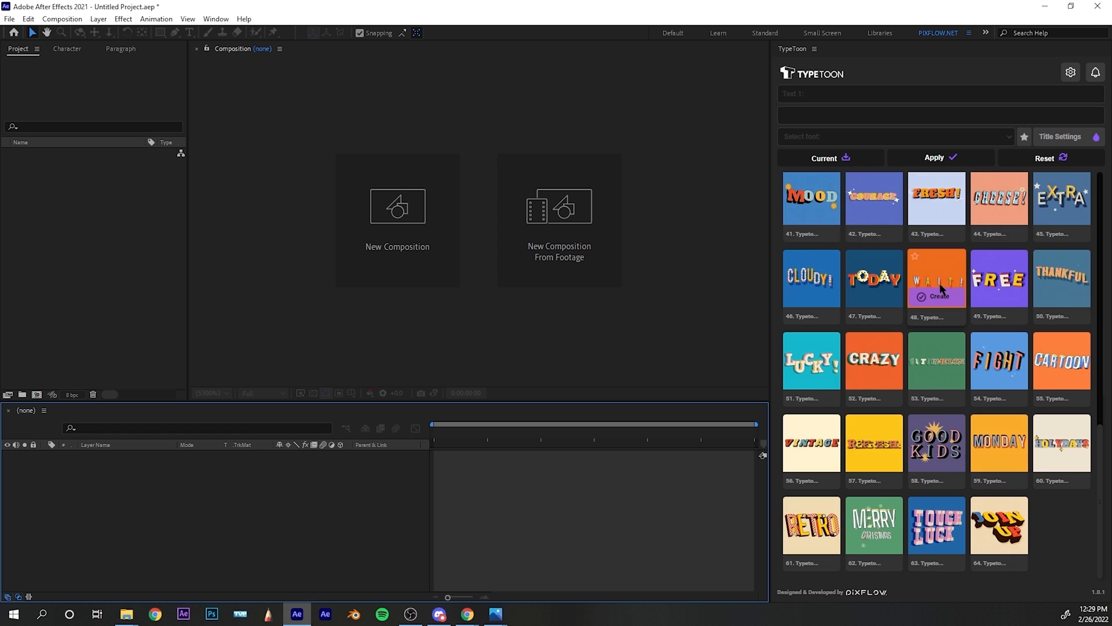
mouse_move(1061, 361)
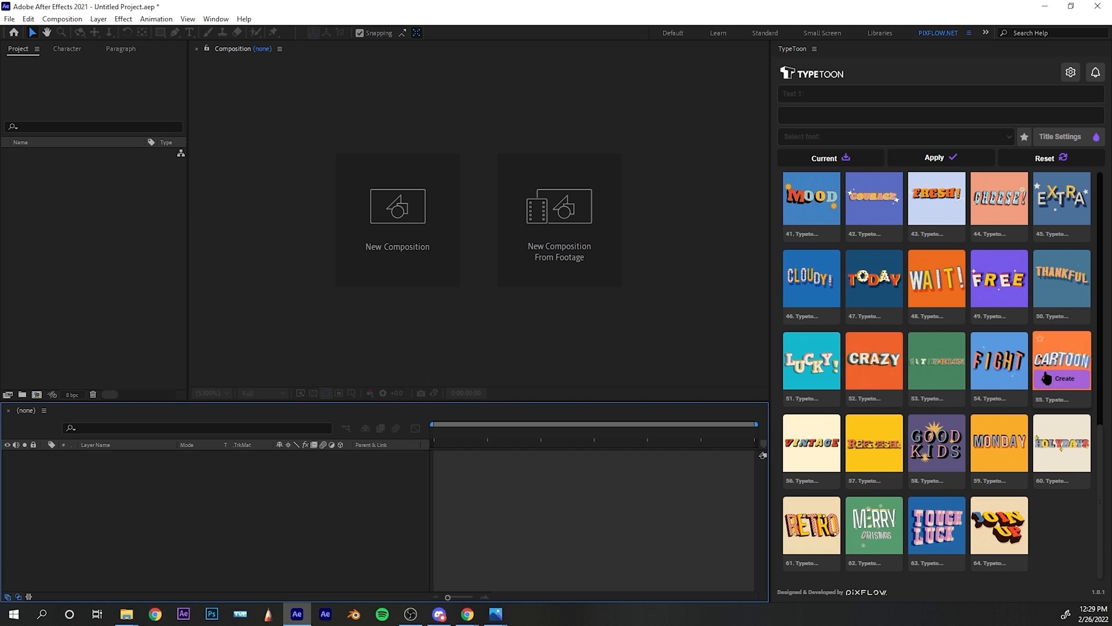
mouse_move(873, 525)
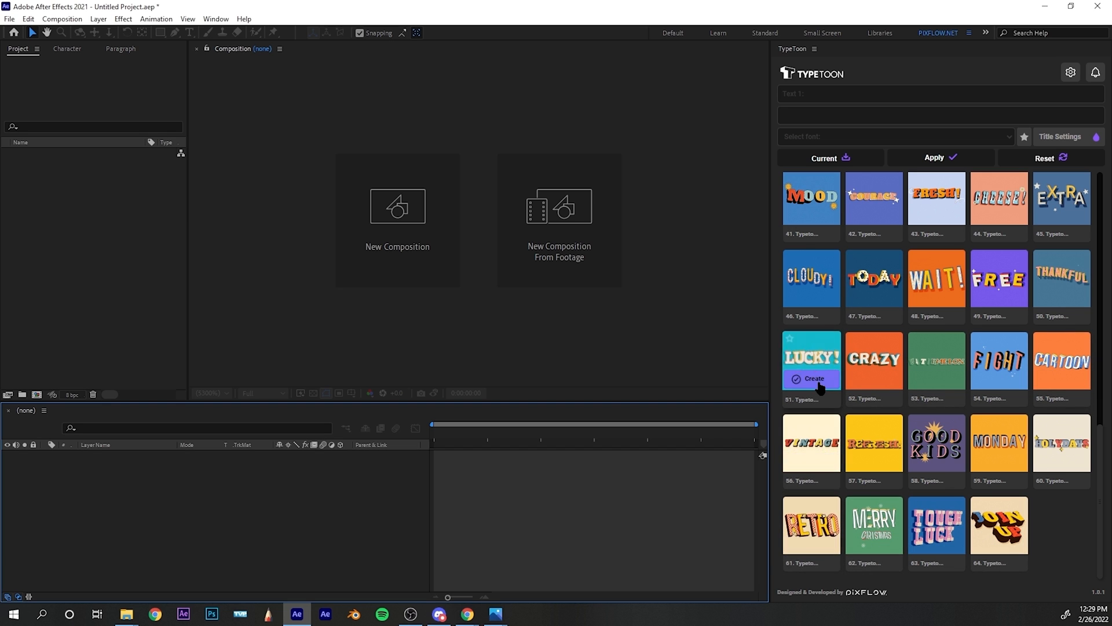
mouse_move(936, 362)
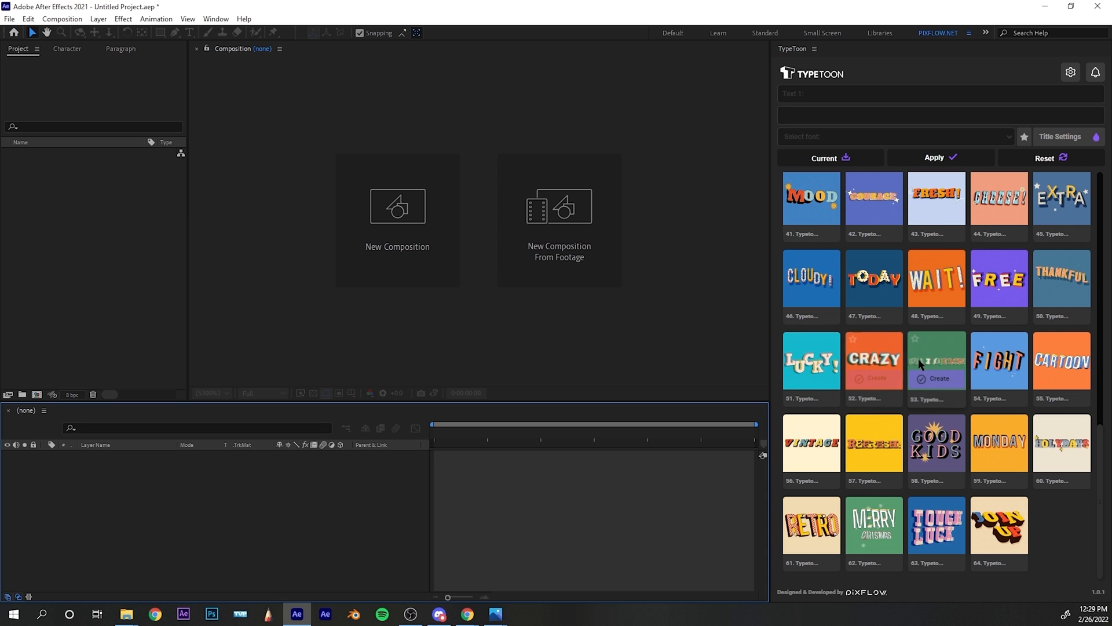
scroll(up, 3)
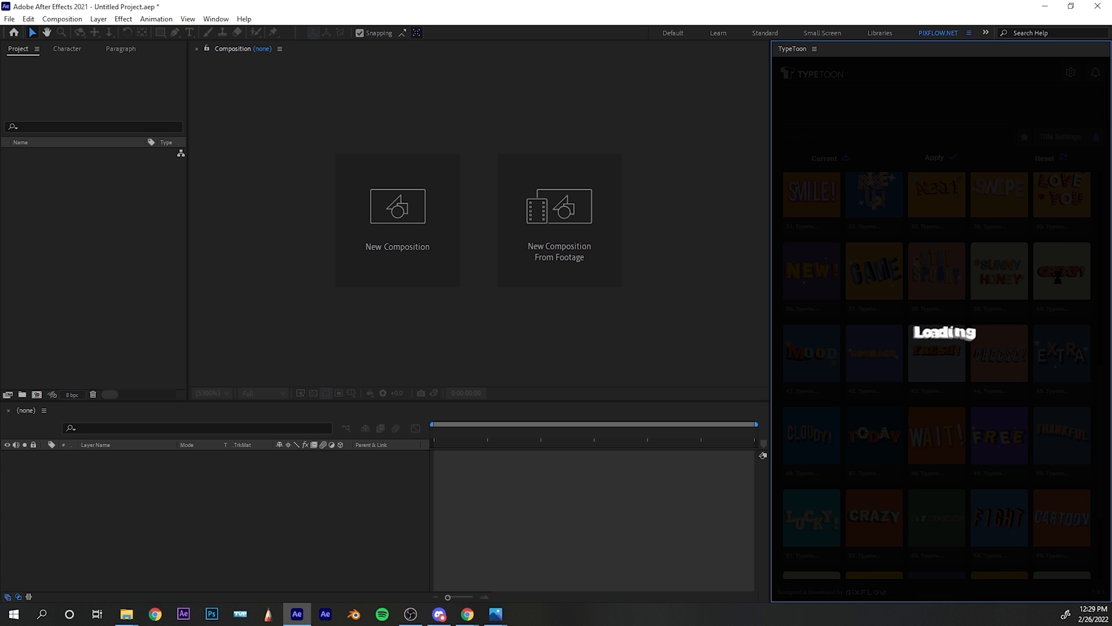
Step: Generate the Typetoon 40 composition with the checkered GREAT! title on cream
click(1062, 271)
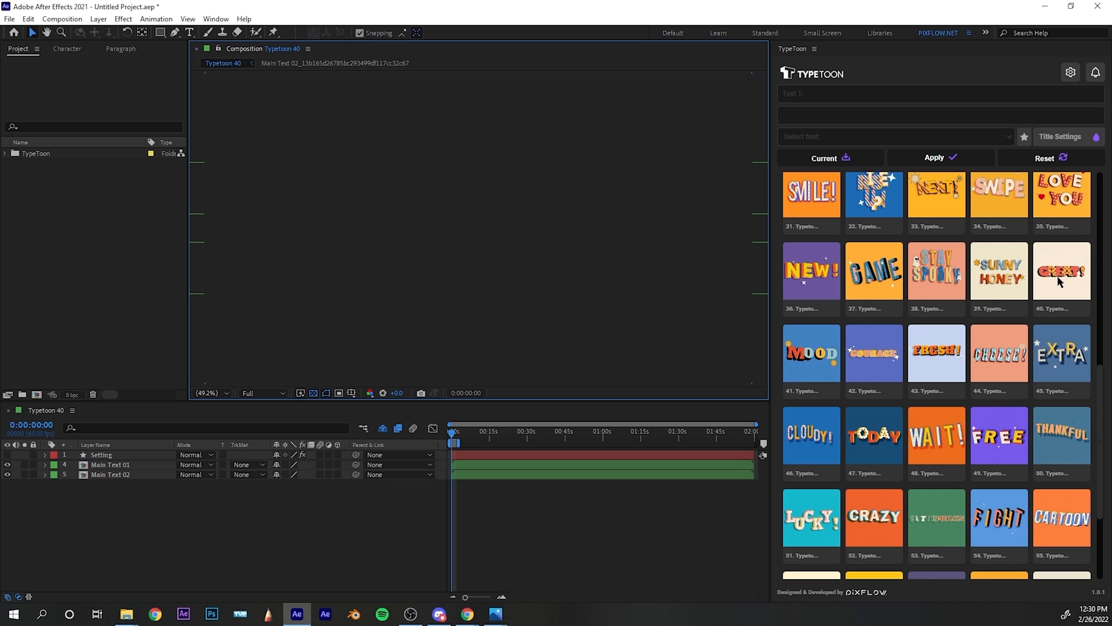
click(1061, 272)
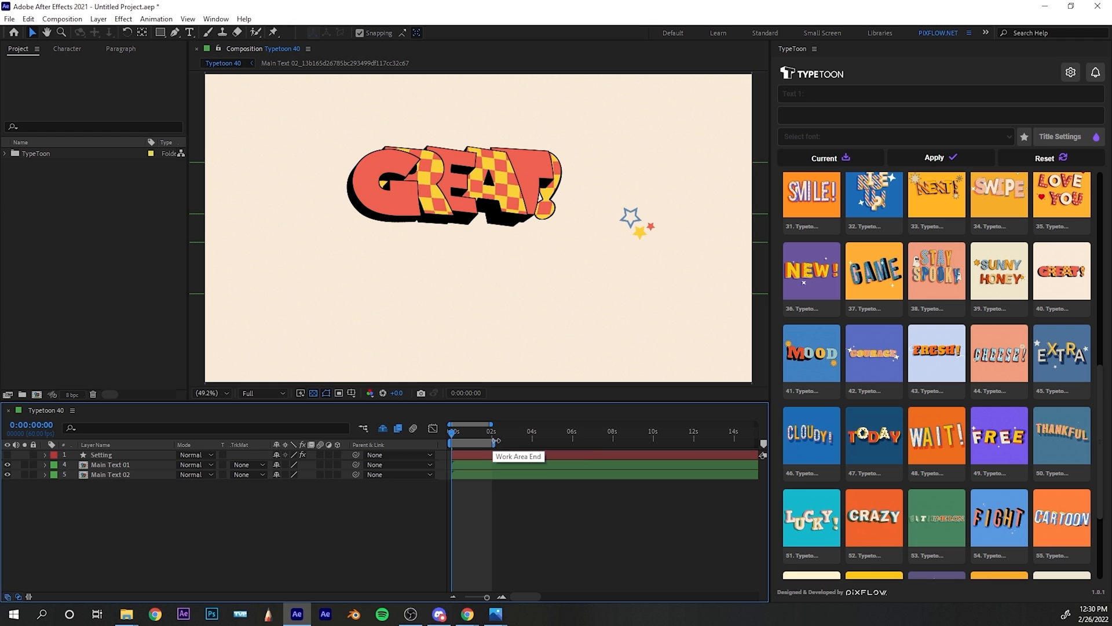
mouse_move(578, 445)
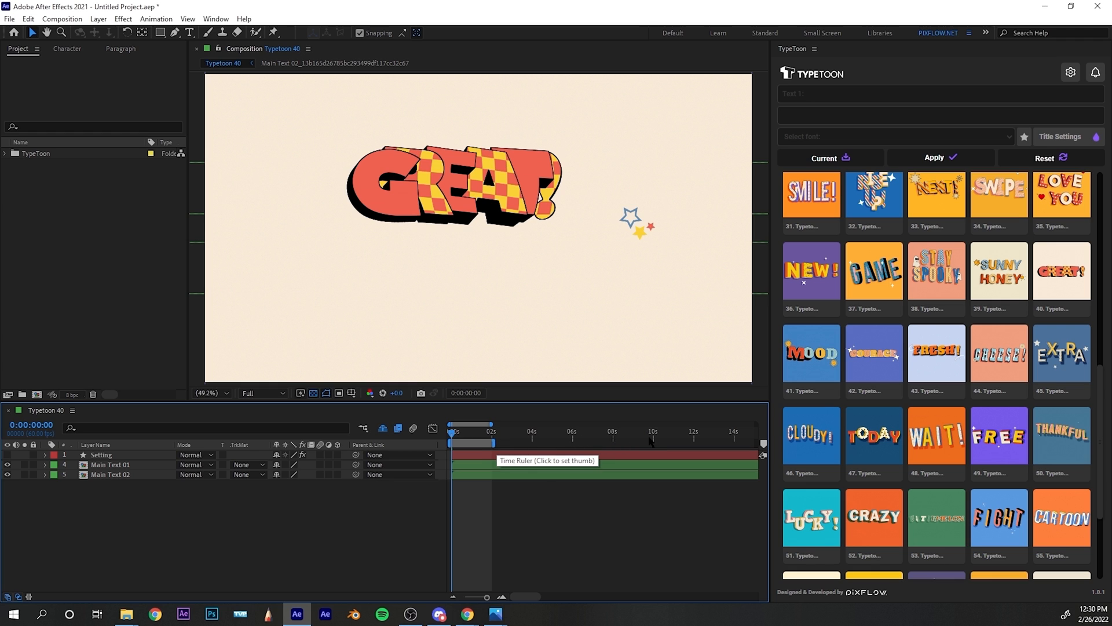
mouse_move(500, 590)
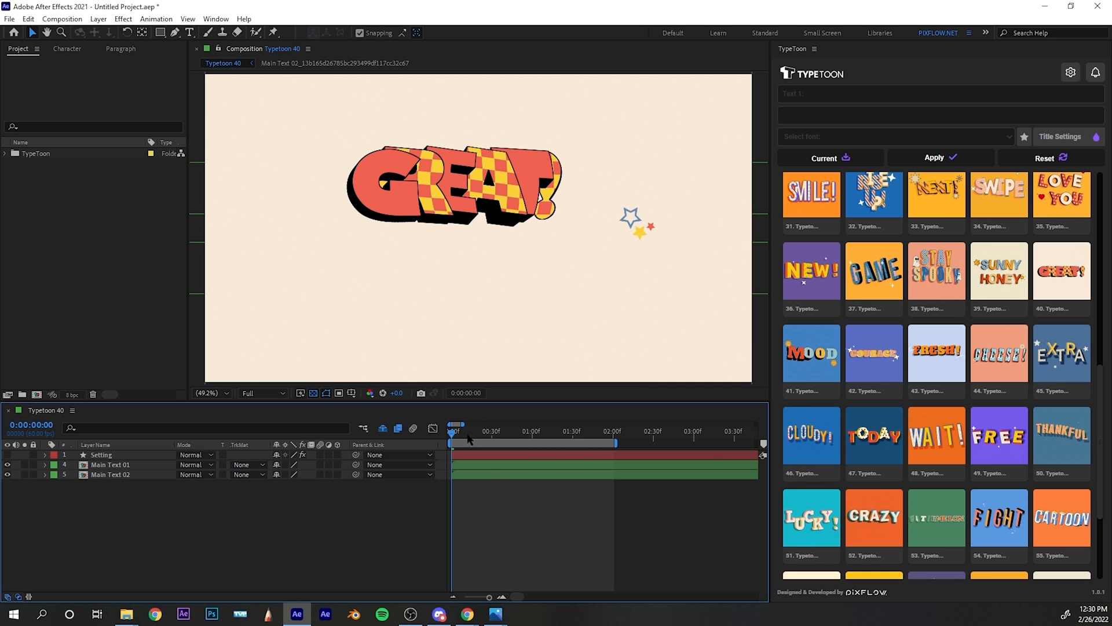
mouse_move(229, 380)
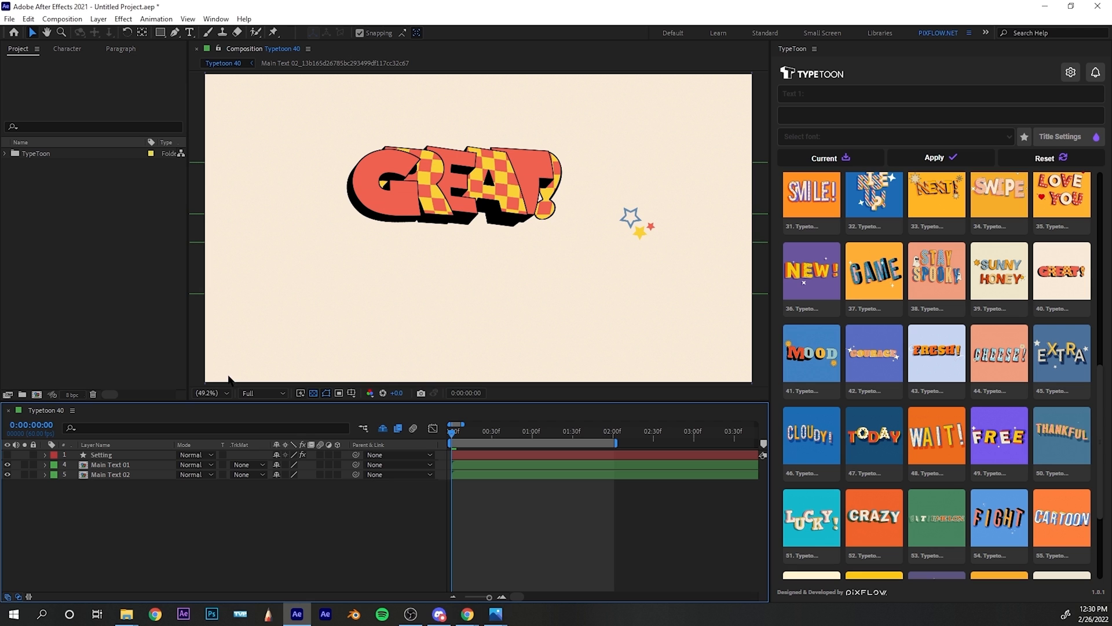
Step: Set the Composition preview resolution from Full to Quarter and select the Setting layer
click(262, 392)
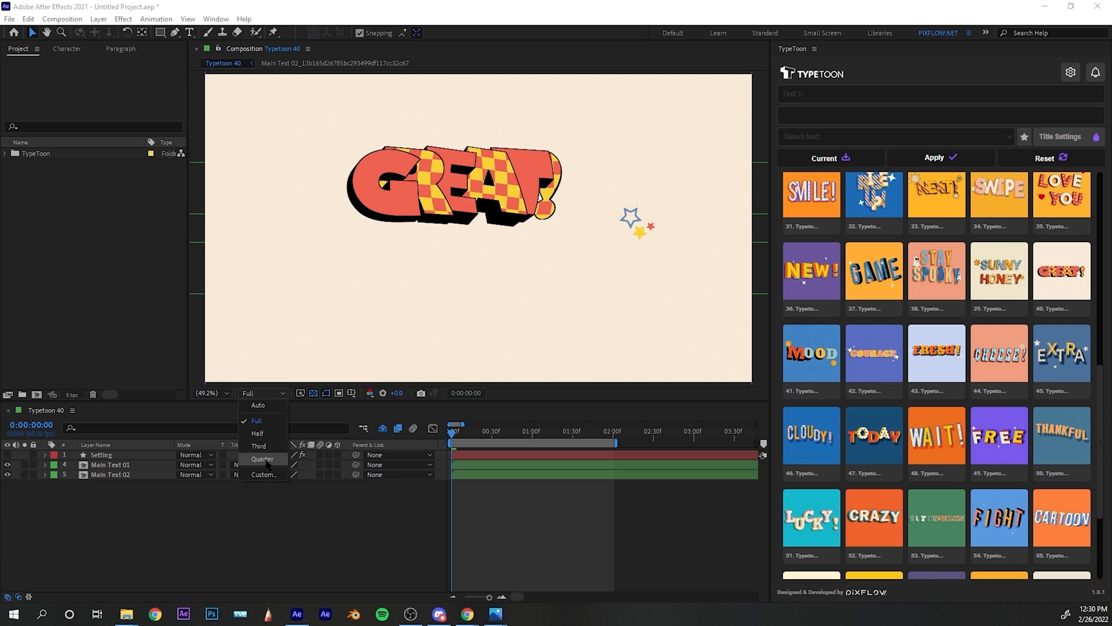
click(262, 458)
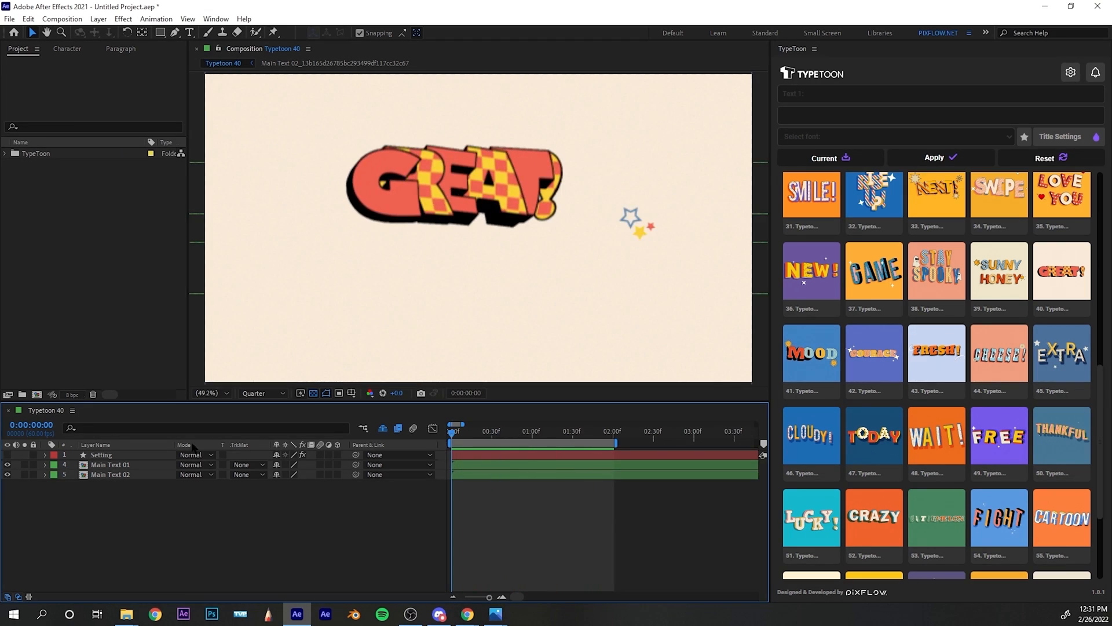
click(101, 455)
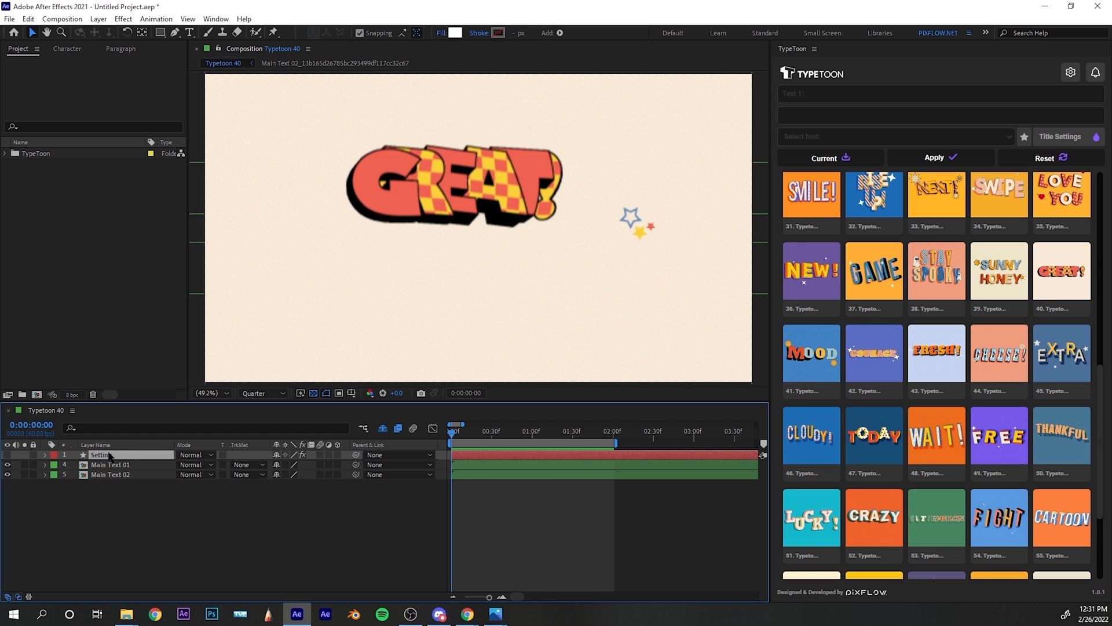
Step: Show the Setting layer's title controls and apply preset 40 to the composition
key(f3)
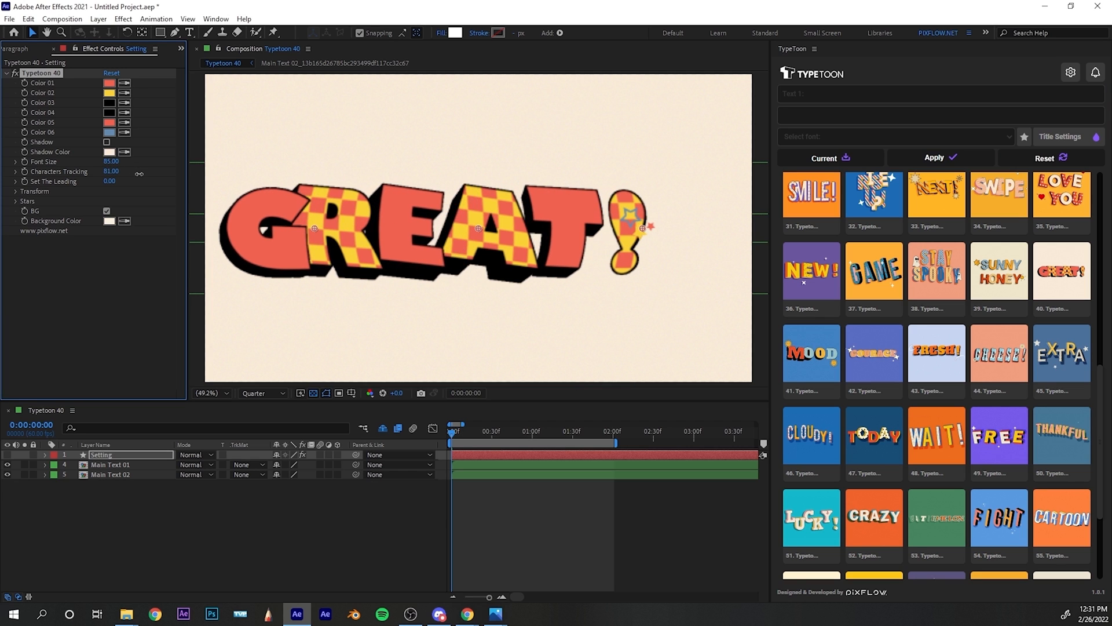
click(16, 191)
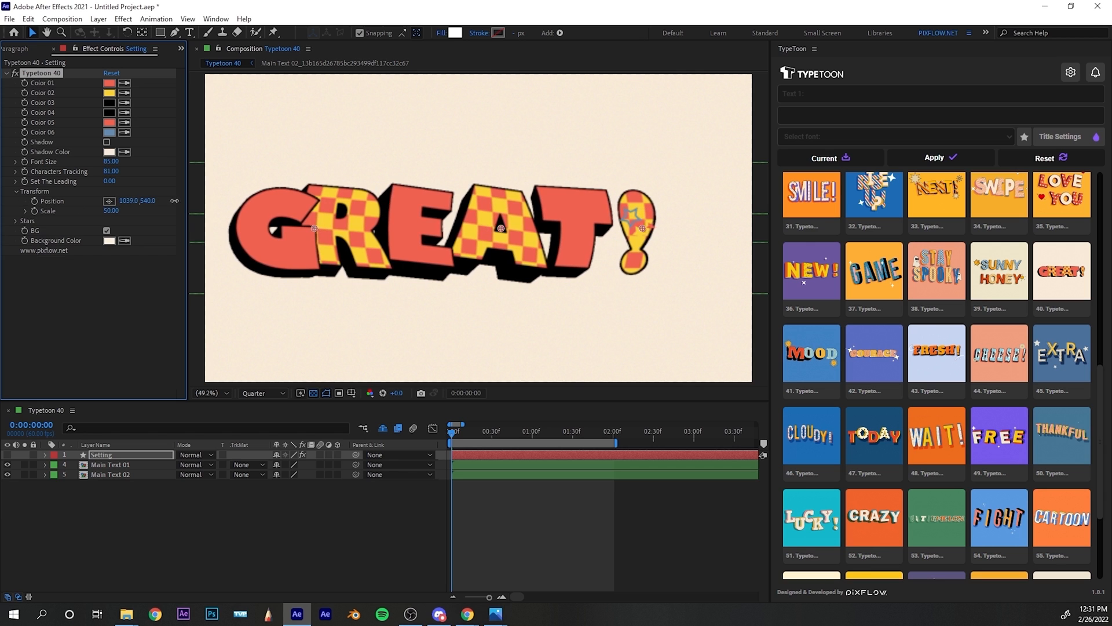
click(935, 158)
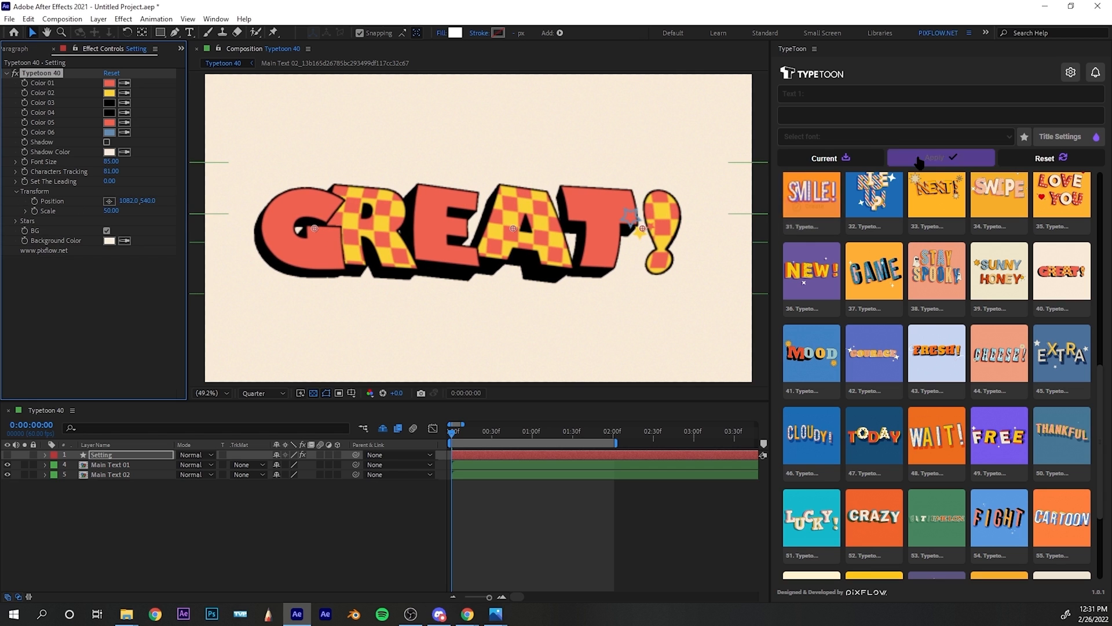
mouse_move(596, 213)
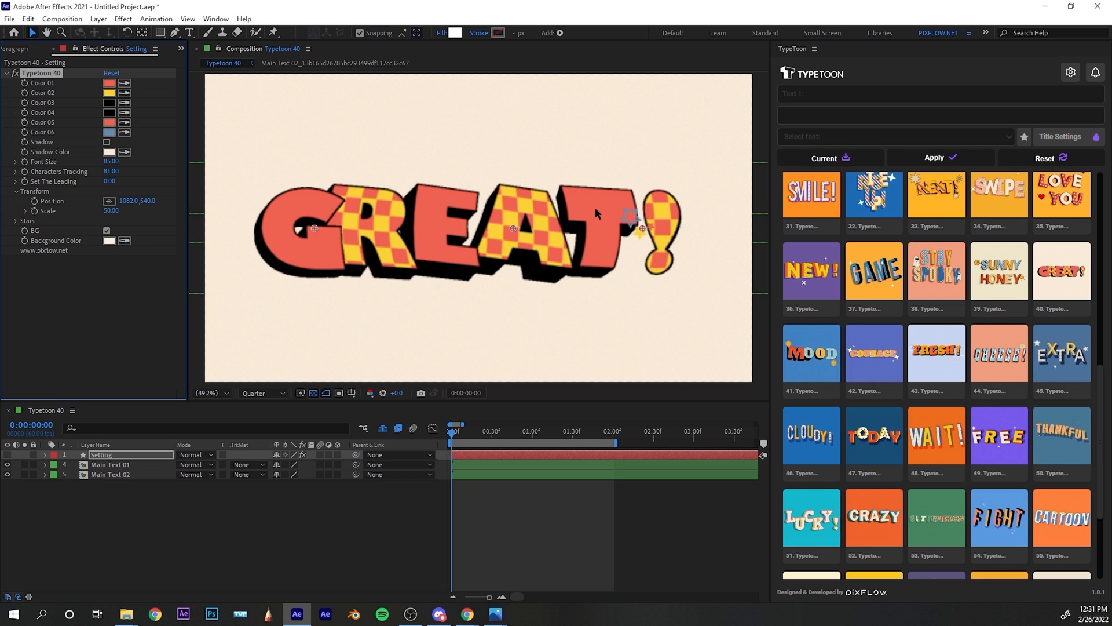
Step: Load the current title text and replace it with RACE and FAST
click(830, 157)
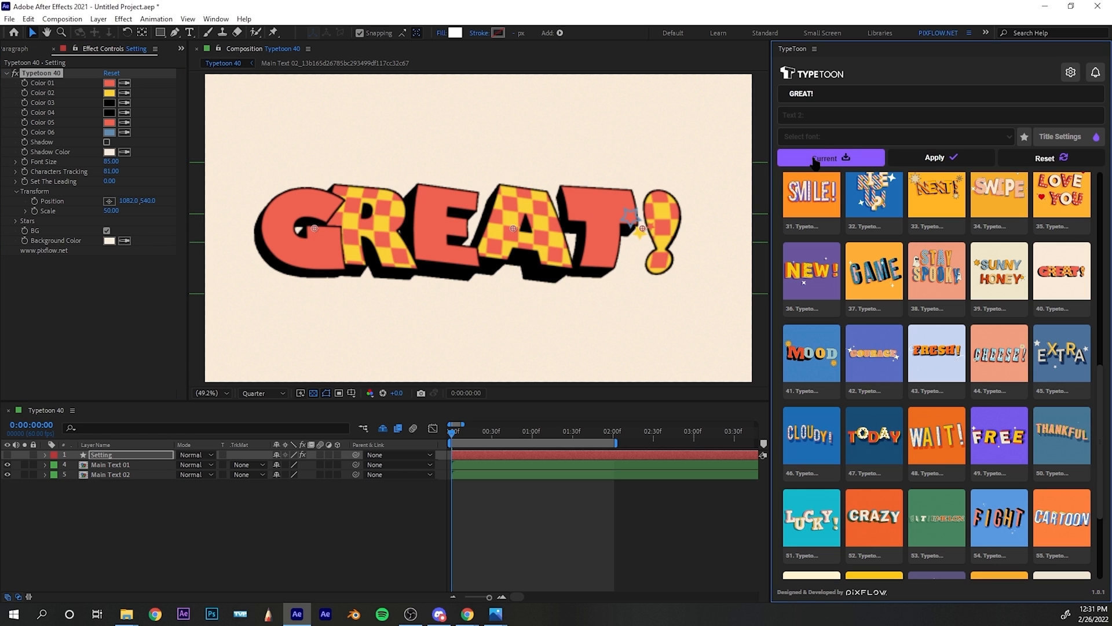
mouse_move(467, 240)
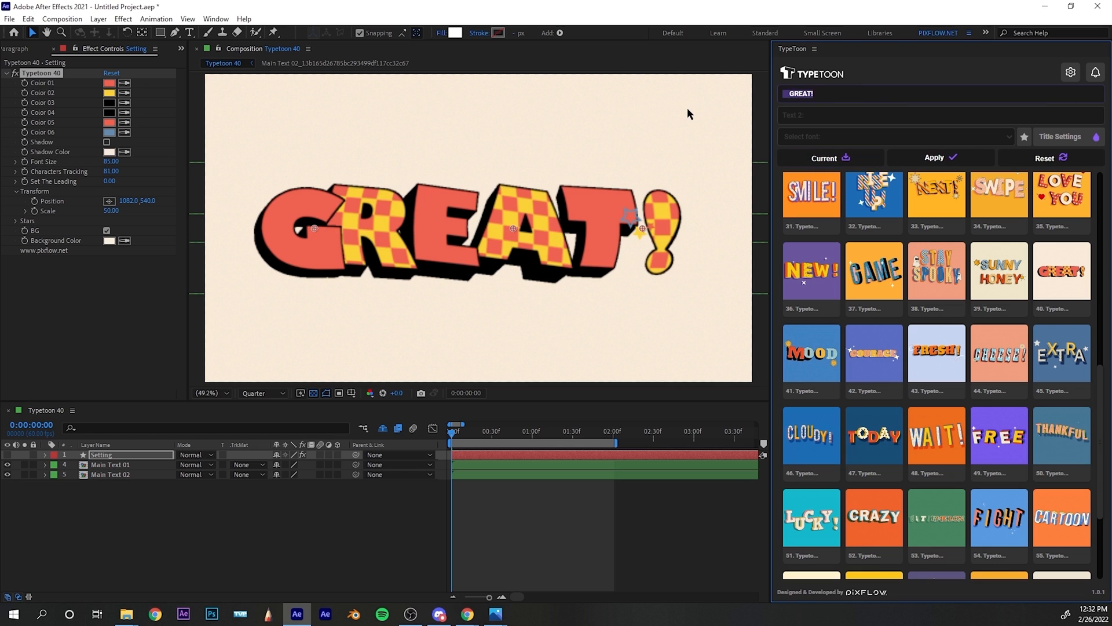
click(825, 157)
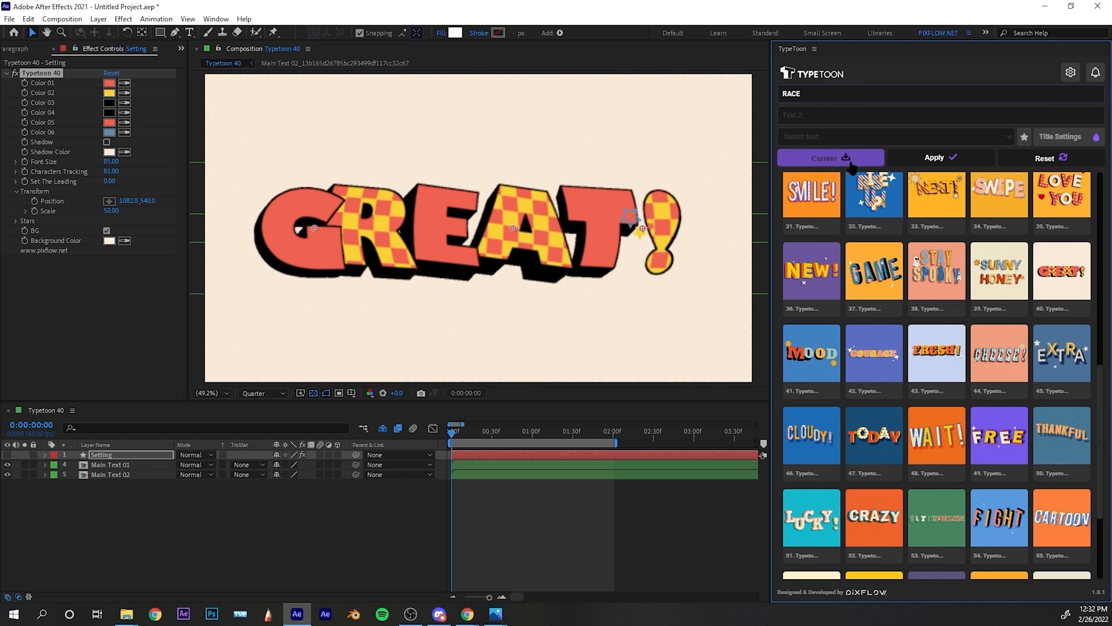
text(F)
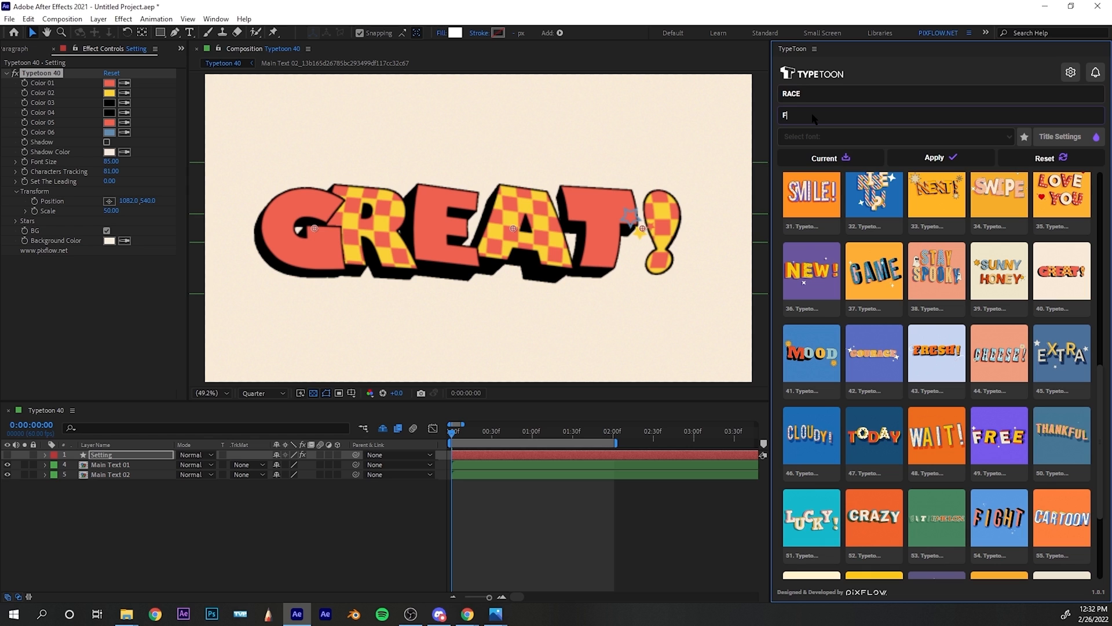
text(AST)
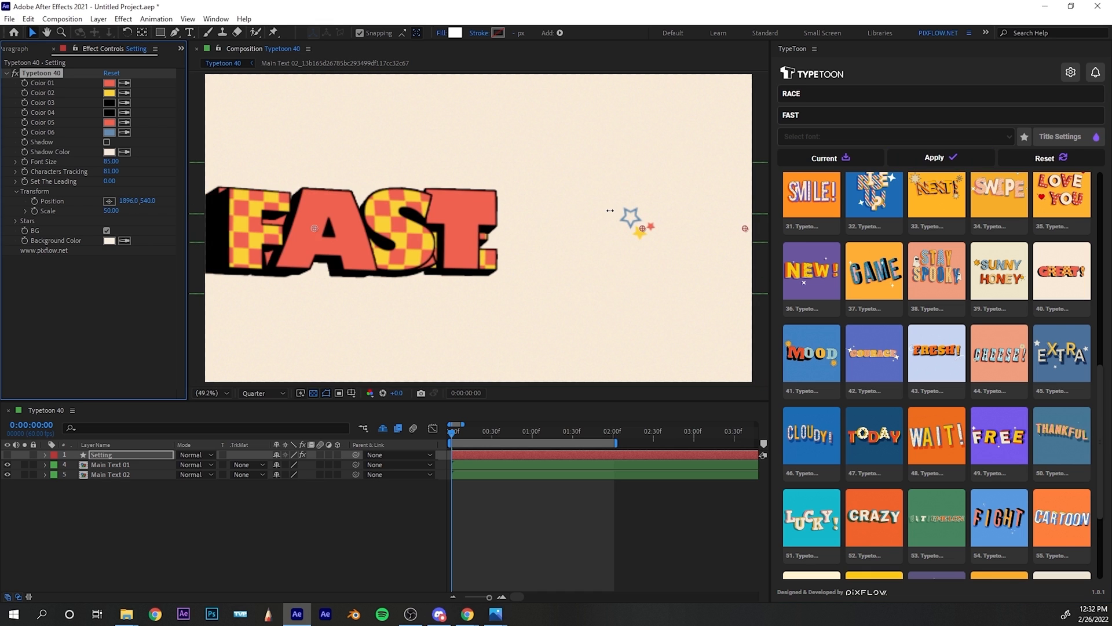
Step: Drag the title back into the frame and adjust its horizontal position
drag(347, 223, 426, 230)
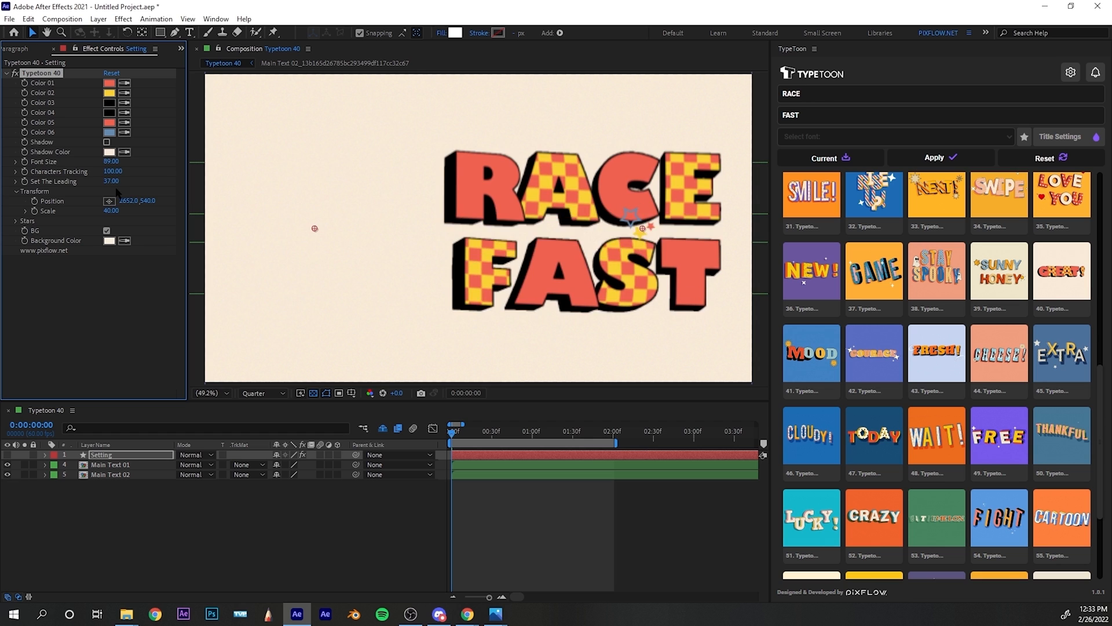
click(16, 221)
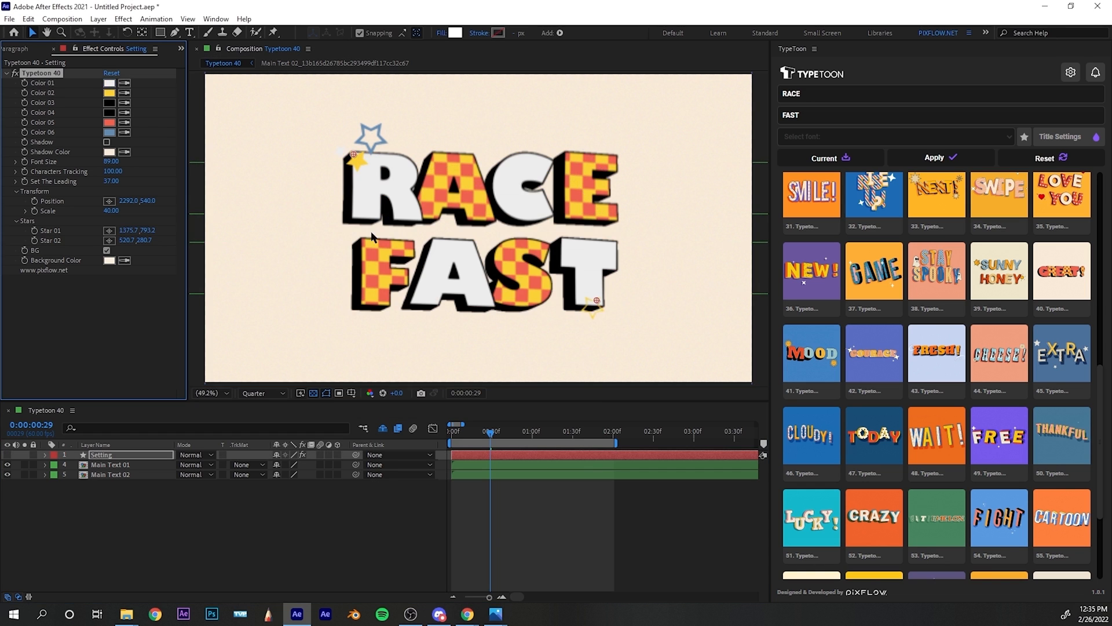
Step: Set Color swatches to white and black checkers, red extrusion, darker fourth colour, red star
click(108, 92)
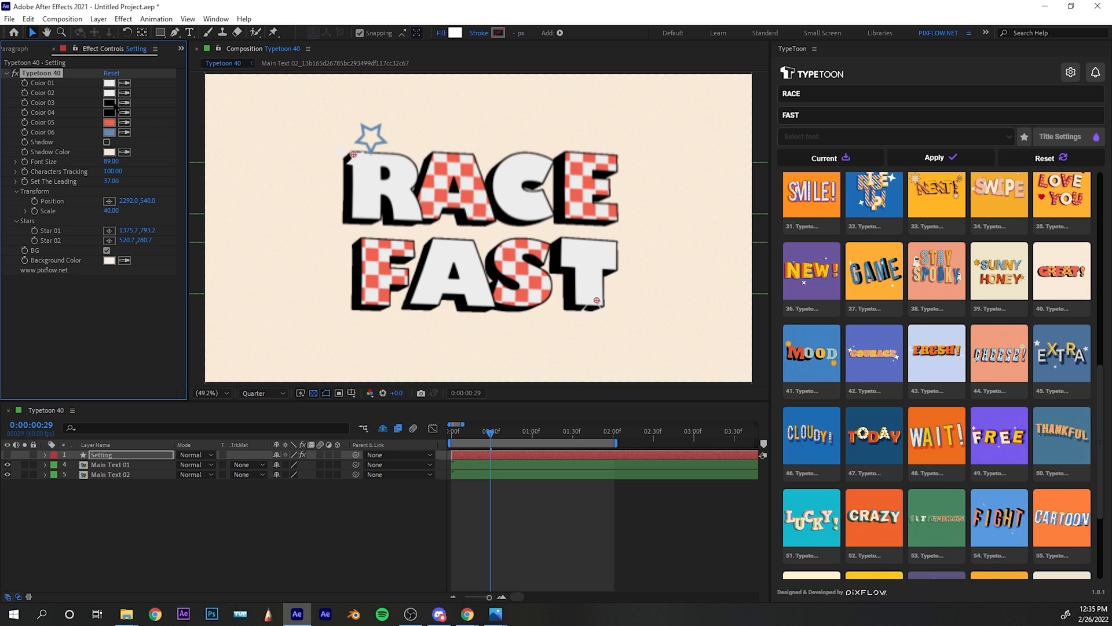
click(108, 102)
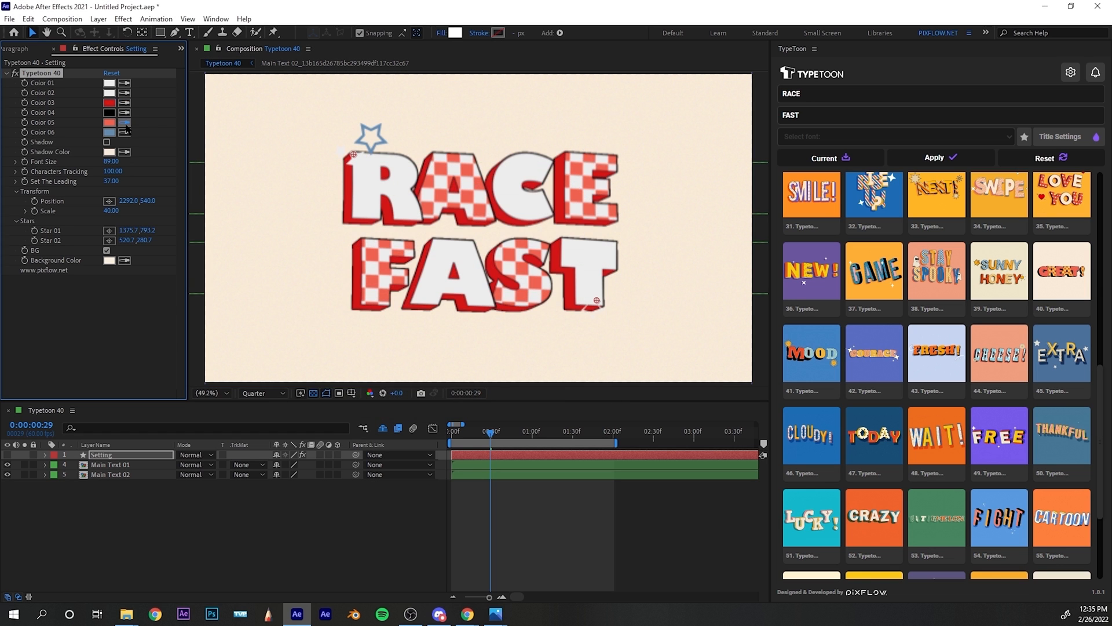
click(110, 112)
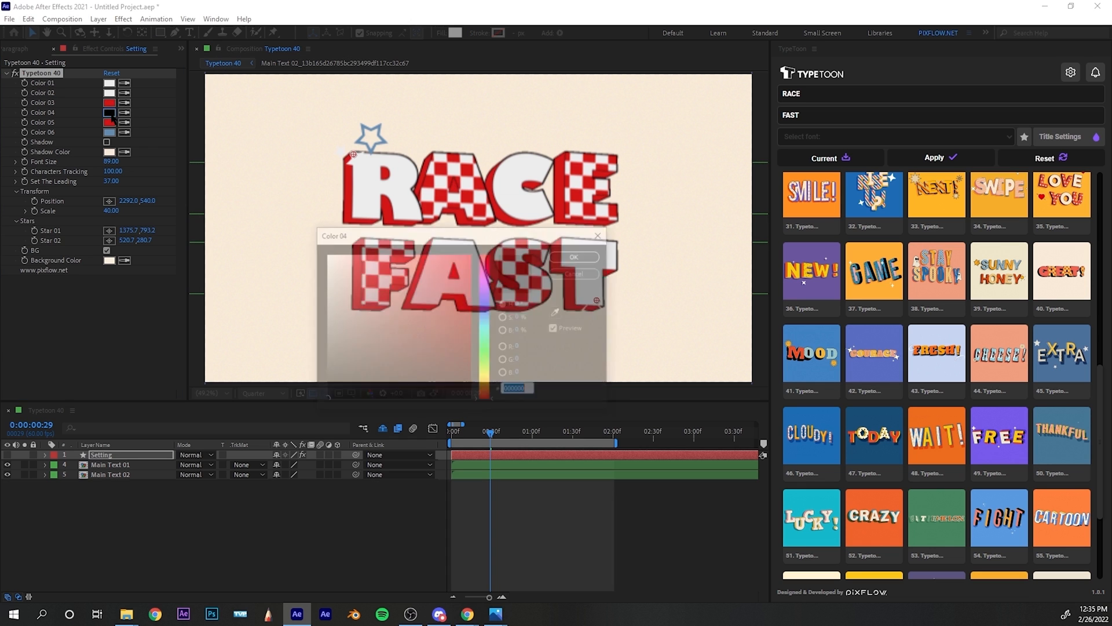
click(575, 257)
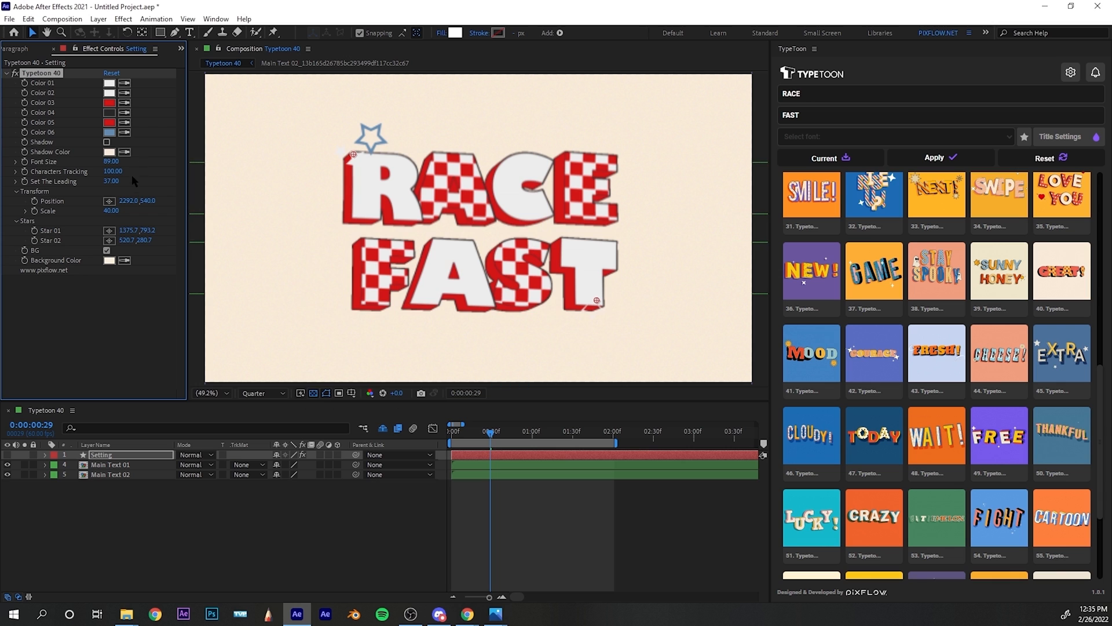
click(109, 131)
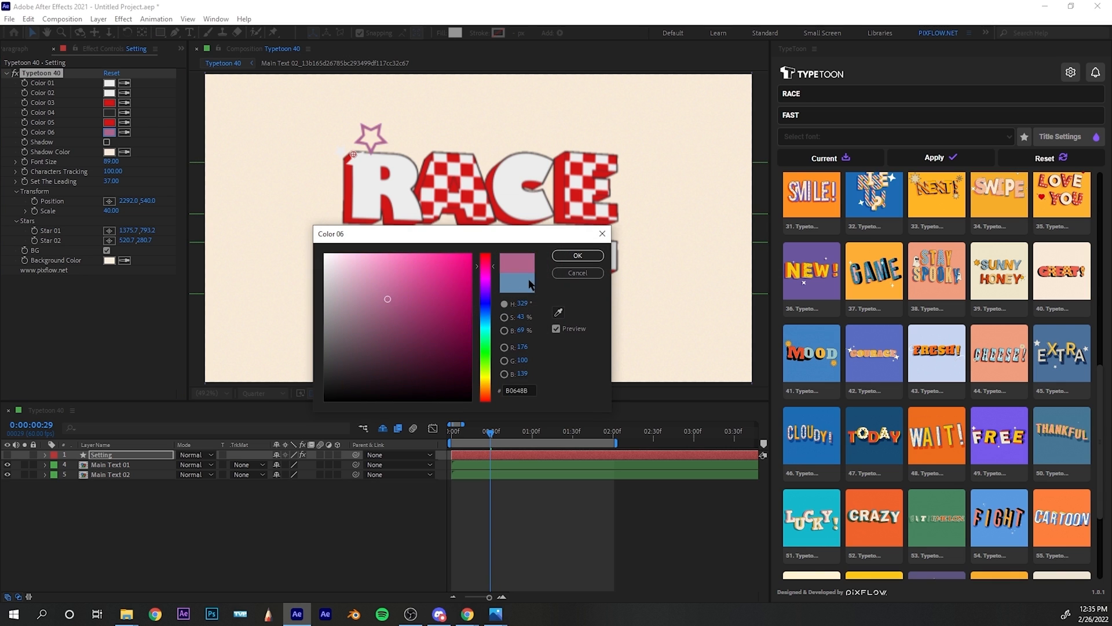
click(577, 256)
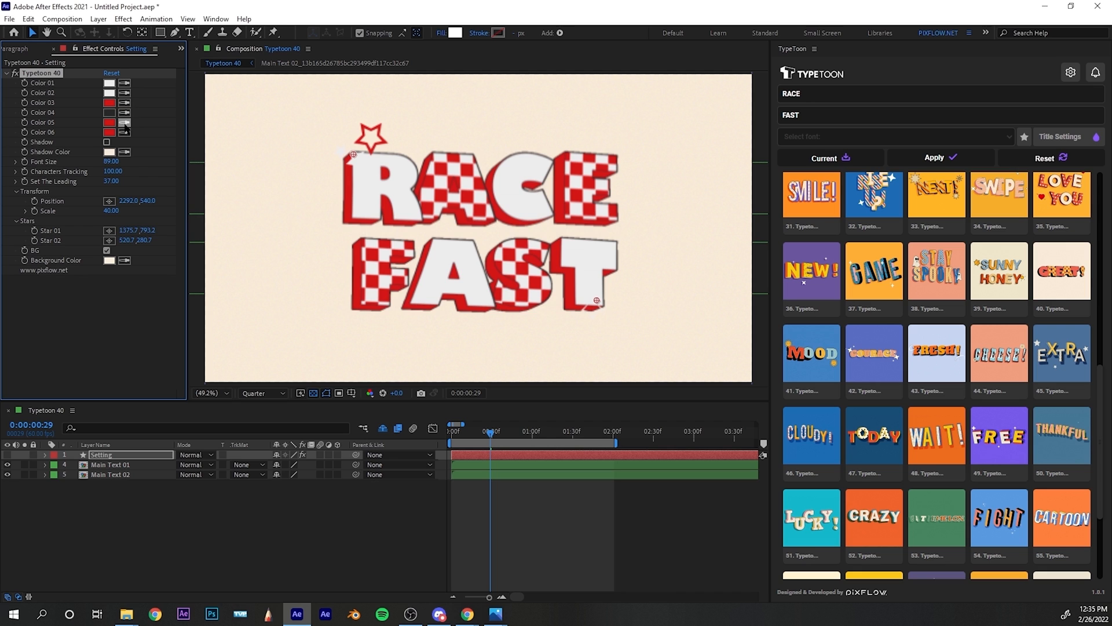
click(108, 112)
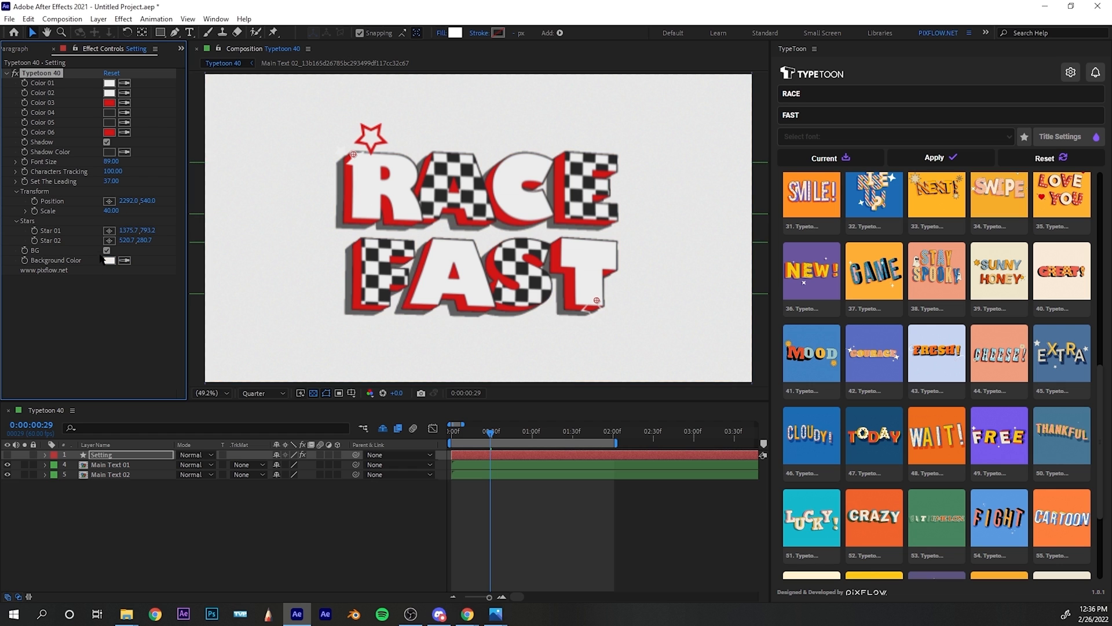
Step: Play and stop the RACE FAST preview, then reset to the default GREAT! preset
click(106, 249)
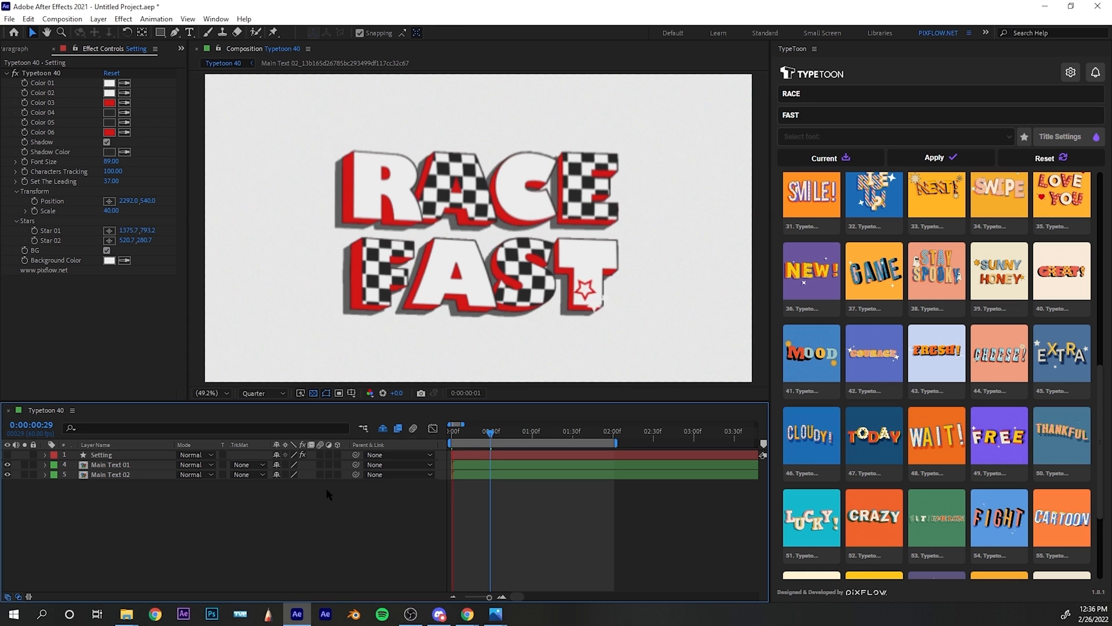
click(261, 392)
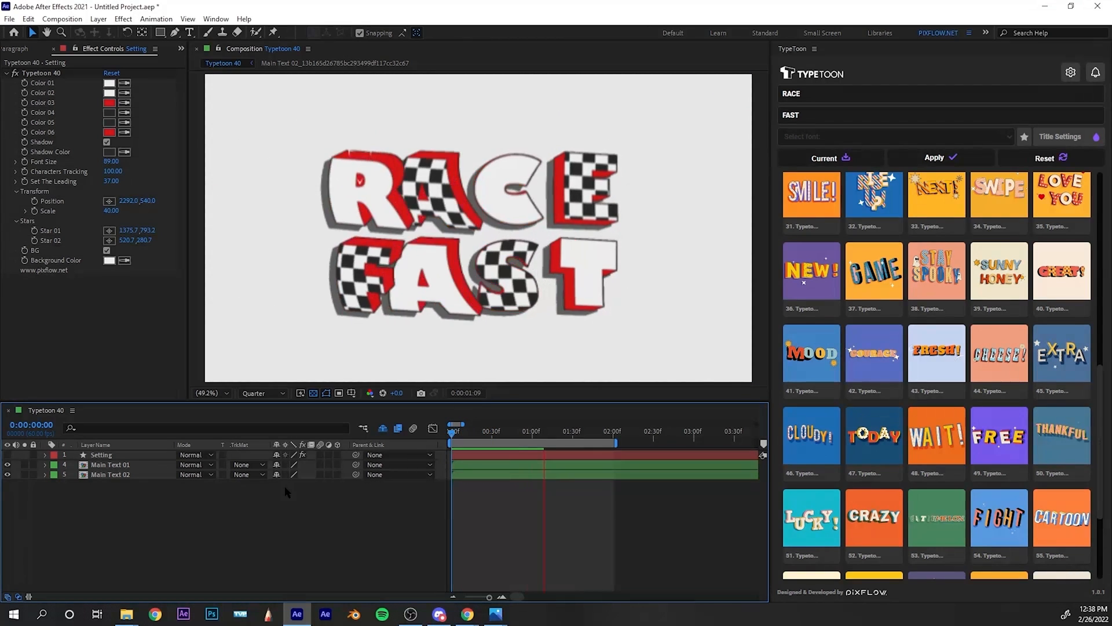
click(616, 429)
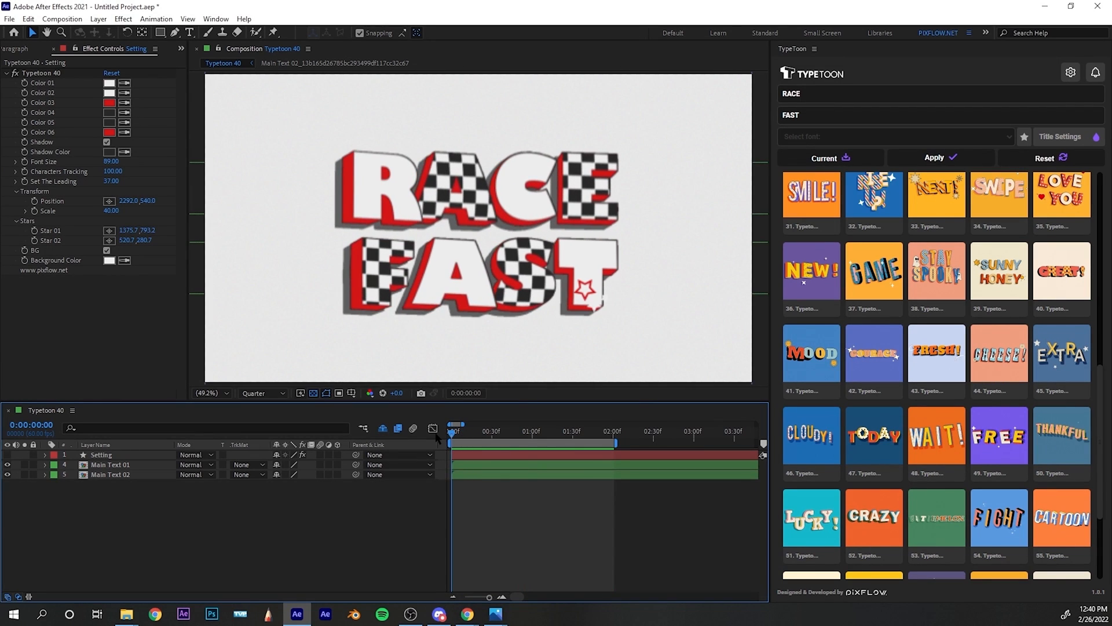
mouse_move(1062, 270)
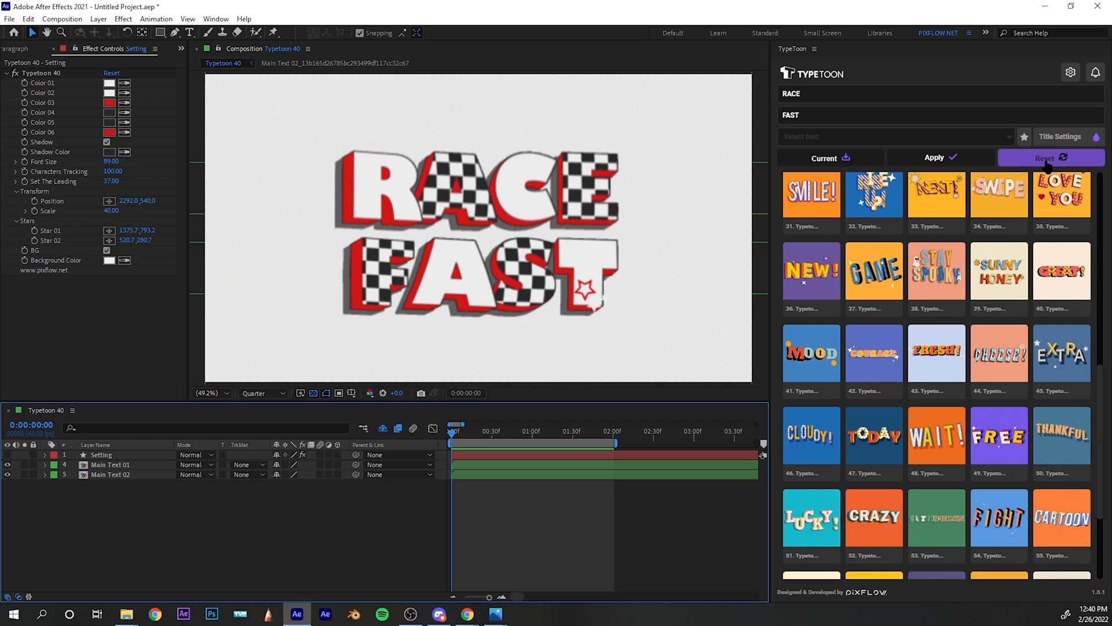
click(1061, 272)
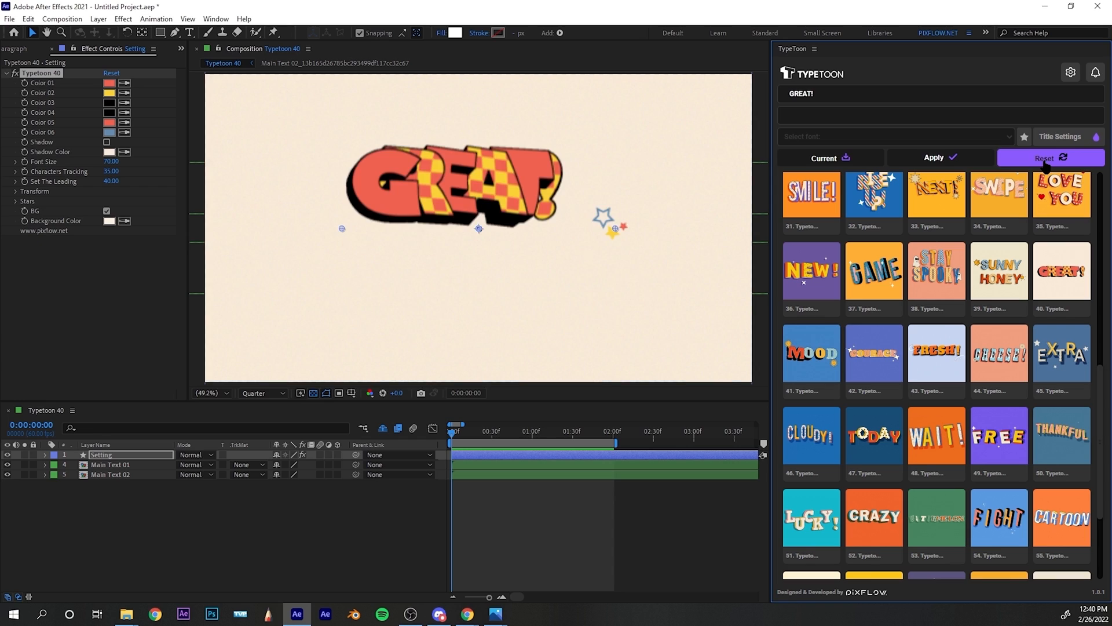